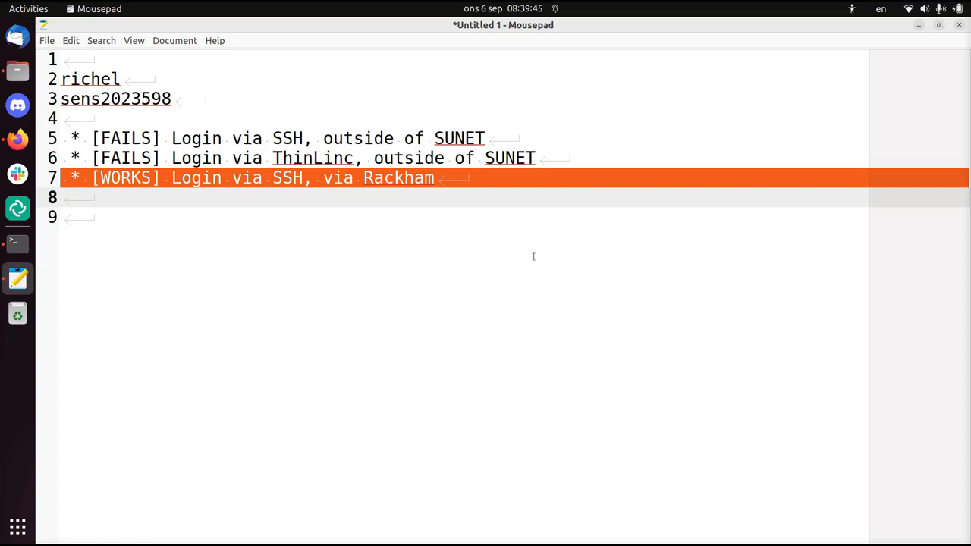
{"action": "left_click", "coordinate": [19, 140]}
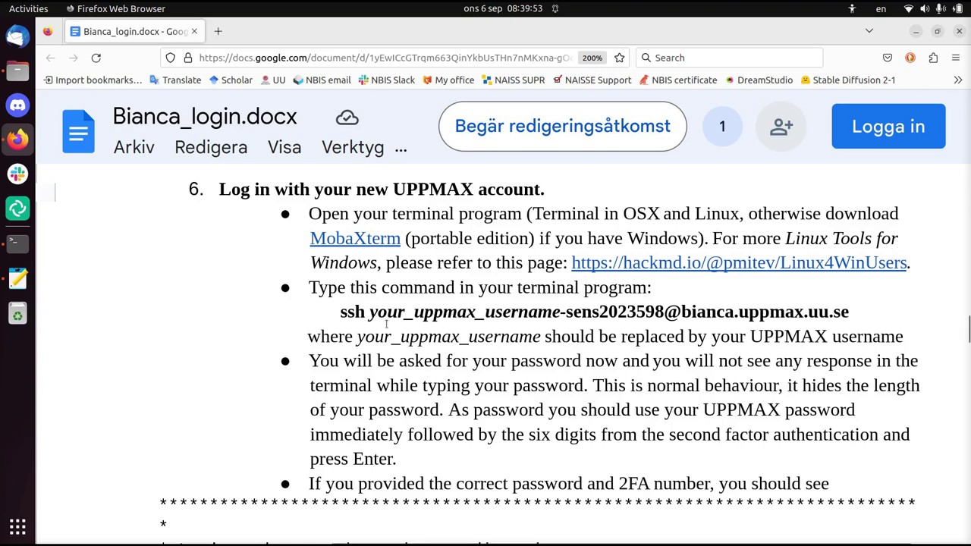
{"action": "scroll", "scroll_direction": "down", "scroll_amount": 3}
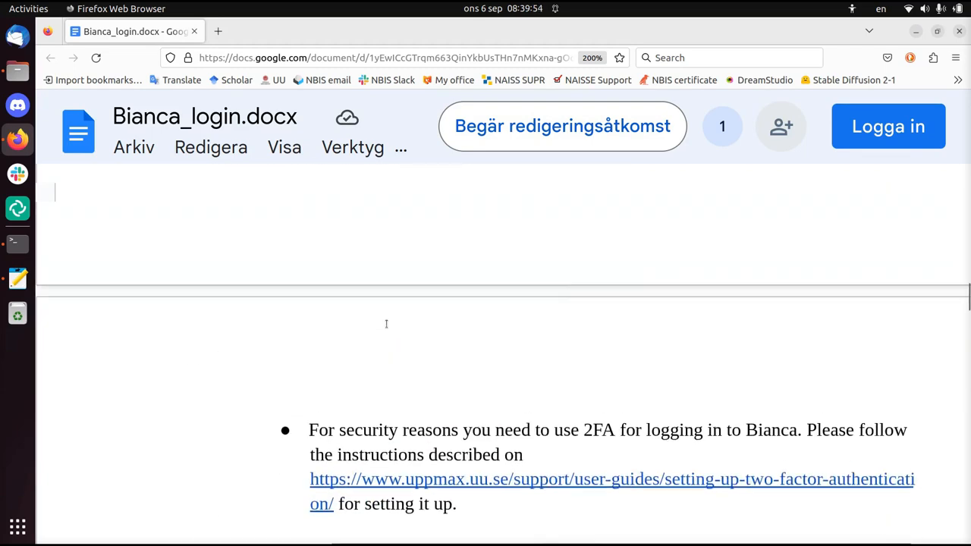
{"action": "scroll", "scroll_direction": "down", "scroll_amount": 3}
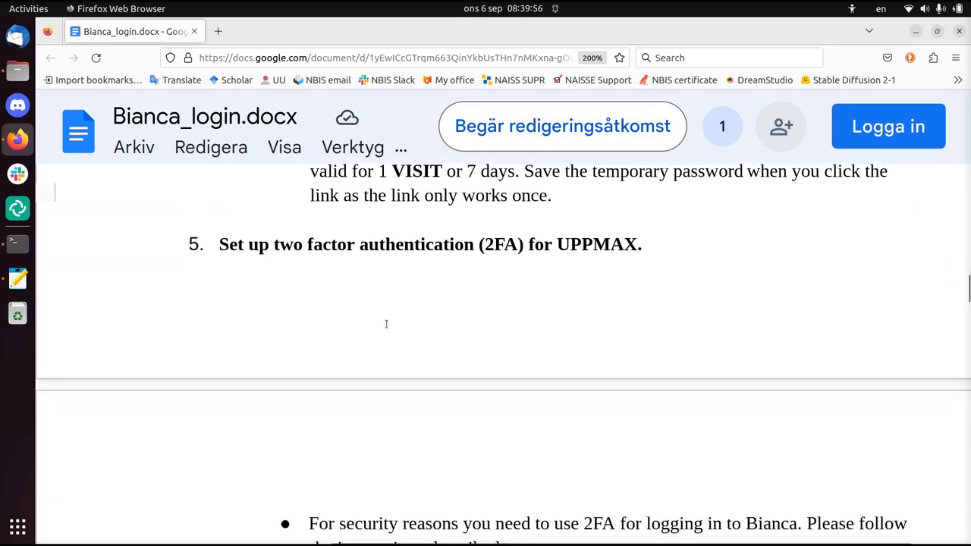
{"action": "scroll", "scroll_direction": "down", "scroll_amount": 3}
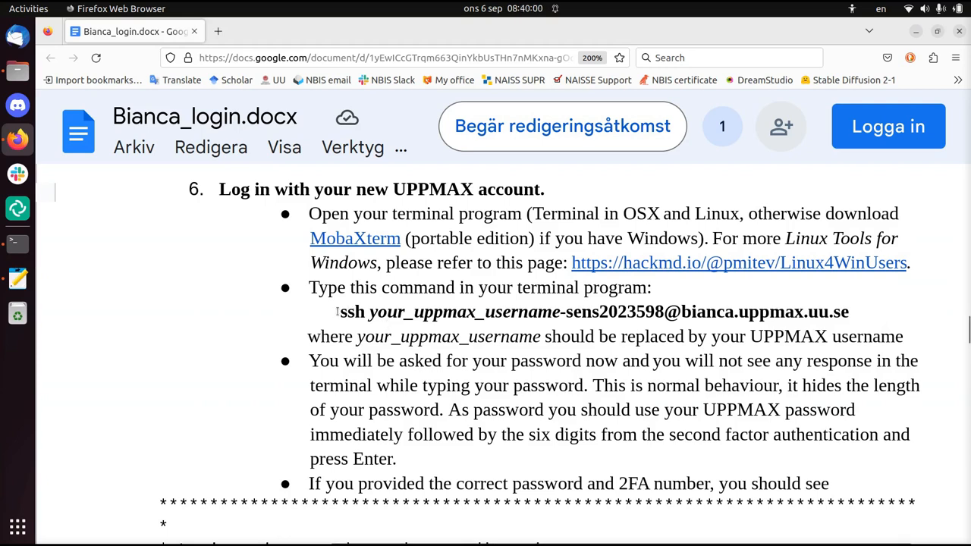
{"action": "left_click_drag", "start_coordinate": [339, 312], "coordinate": [850, 312]}
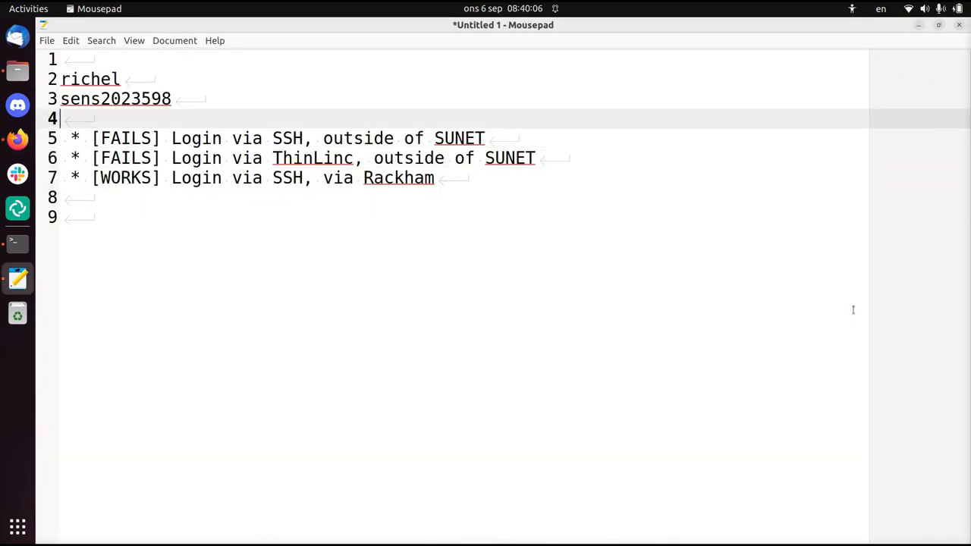
{"action": "type", "text": "ssh your_uppmax_username-sens2023598@bianca.uppmax.uu.se"}
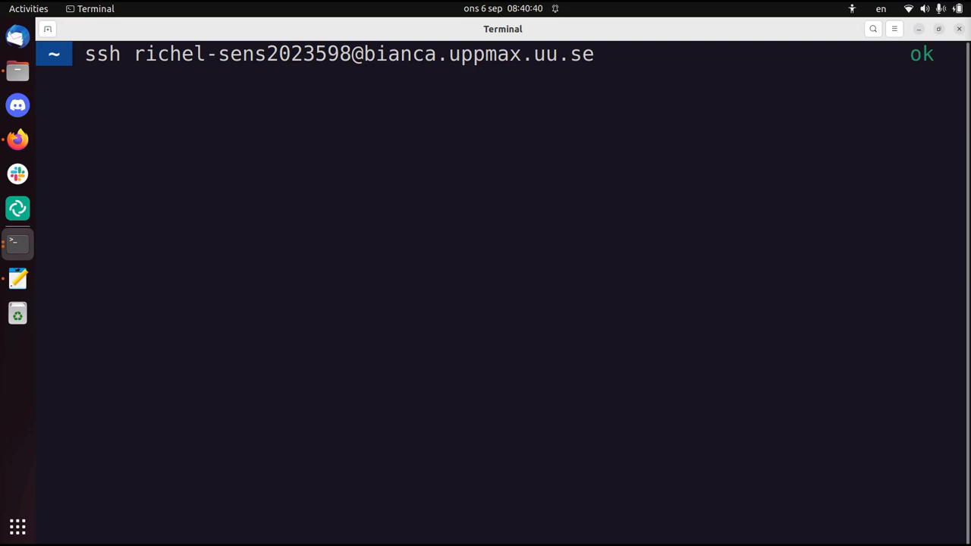
Run the Bianca ssh command, then interrupt the hung connection with Ctrl+C
{"action": "key", "text": "Return"}
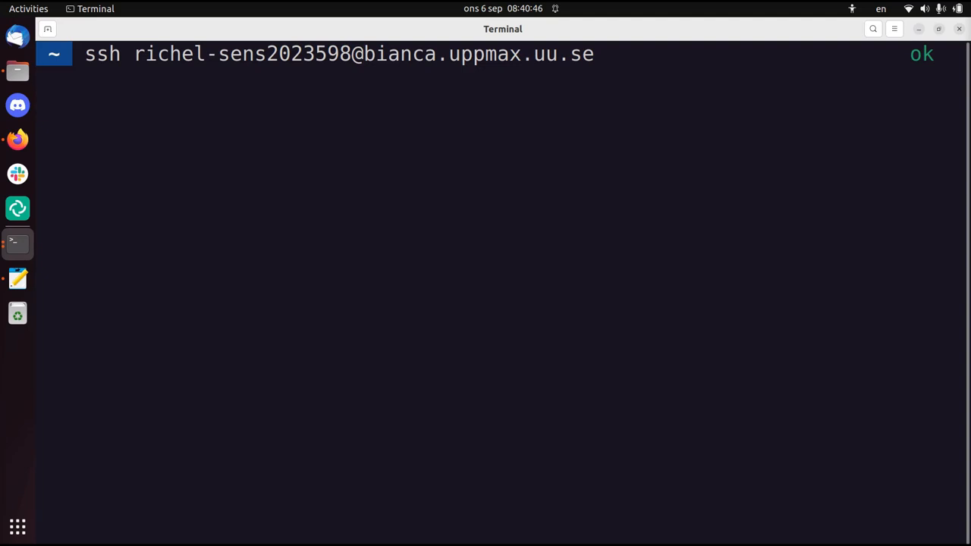
{"action": "key", "text": "Return"}
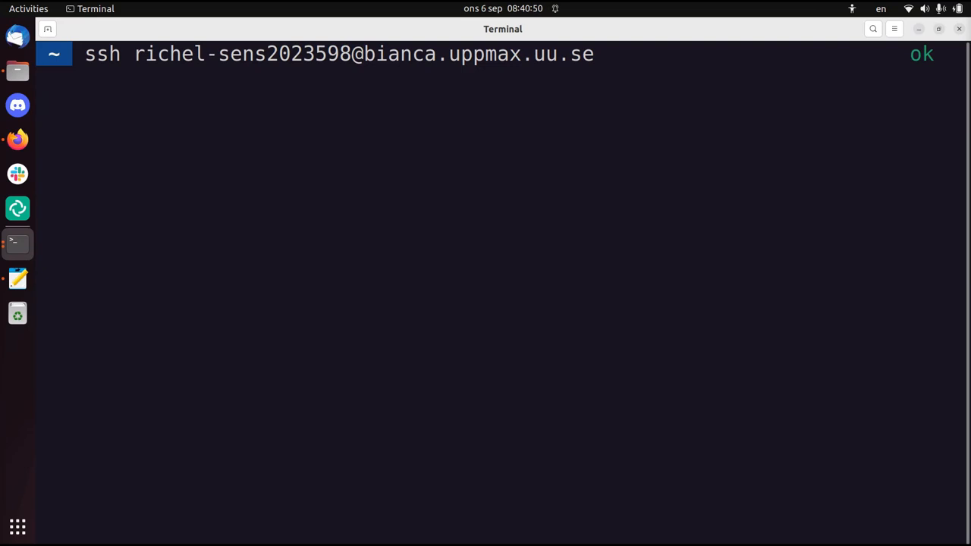
{"action": "key", "text": "ctrl+c"}
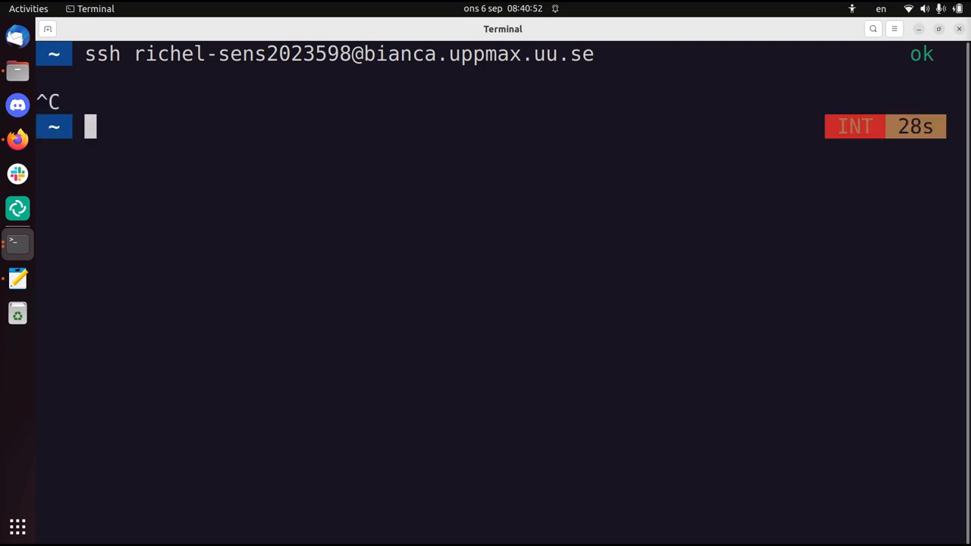
{"action": "left_click", "coordinate": [16, 279]}
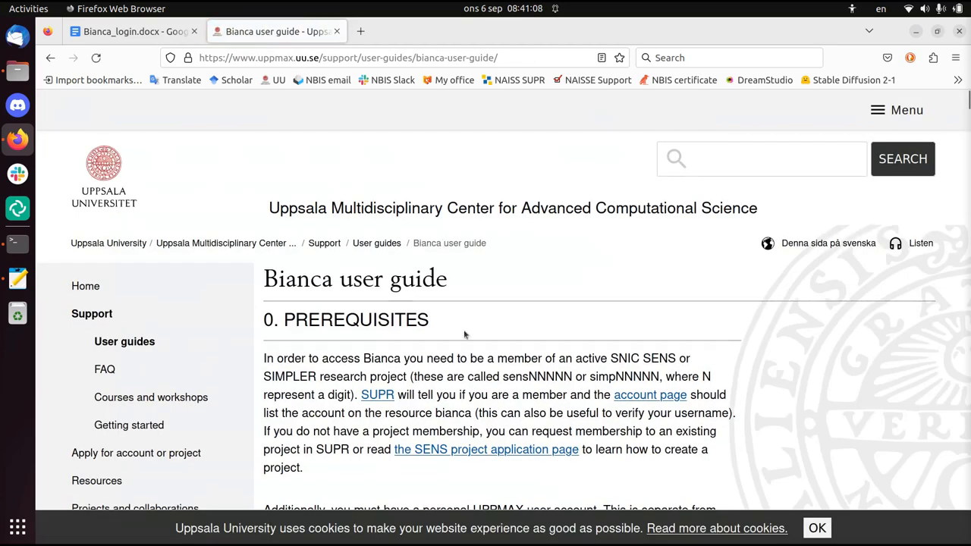
Scroll the Bianca user guide down to the Login section's network diagram
{"action": "scroll", "scroll_direction": "down", "scroll_amount": 3}
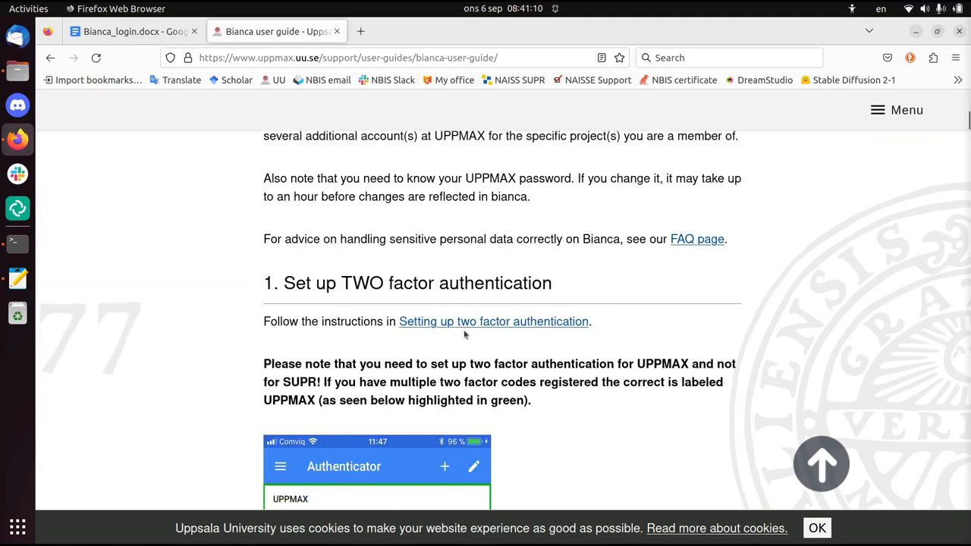
{"action": "scroll", "scroll_direction": "down", "scroll_amount": 3}
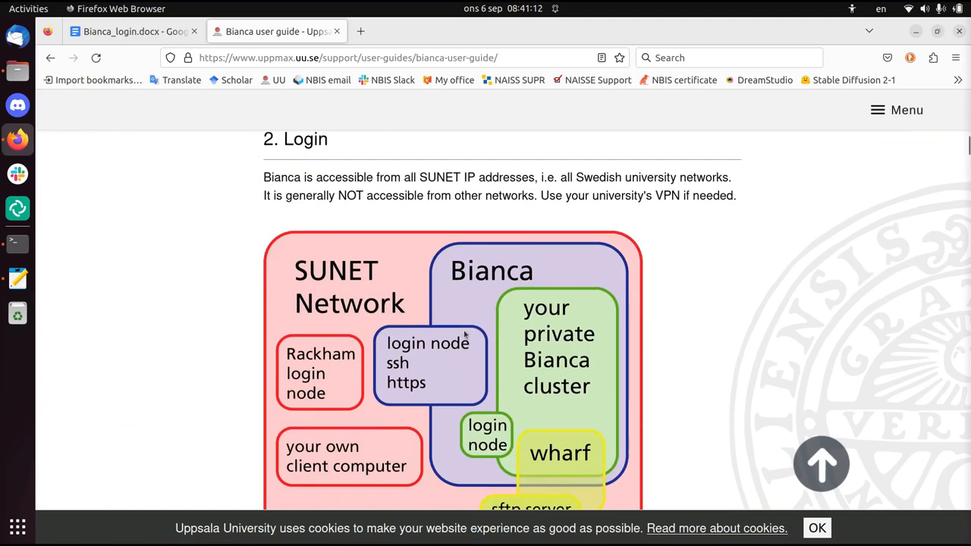
{"action": "scroll", "scroll_direction": "down", "scroll_amount": 3}
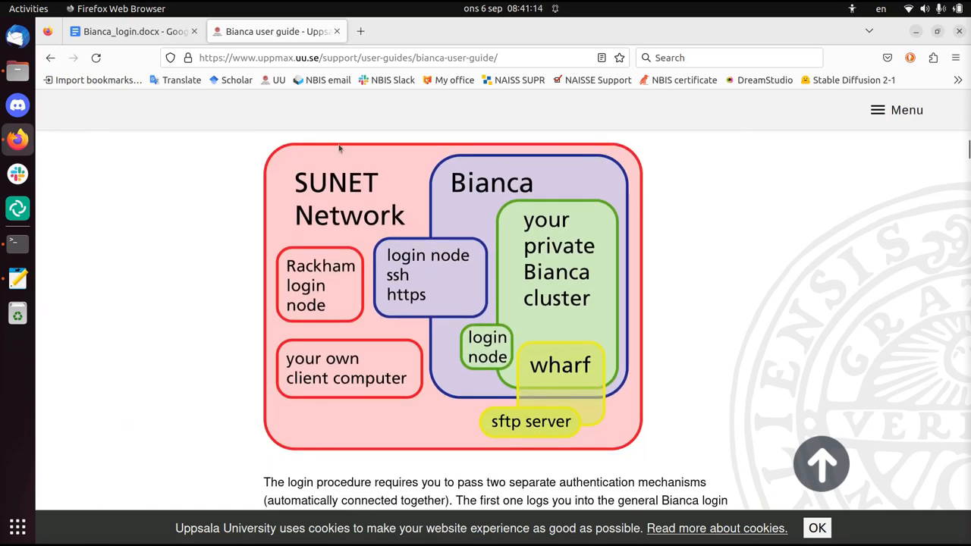
{"action": "mouse_move", "coordinate": [534, 449]}
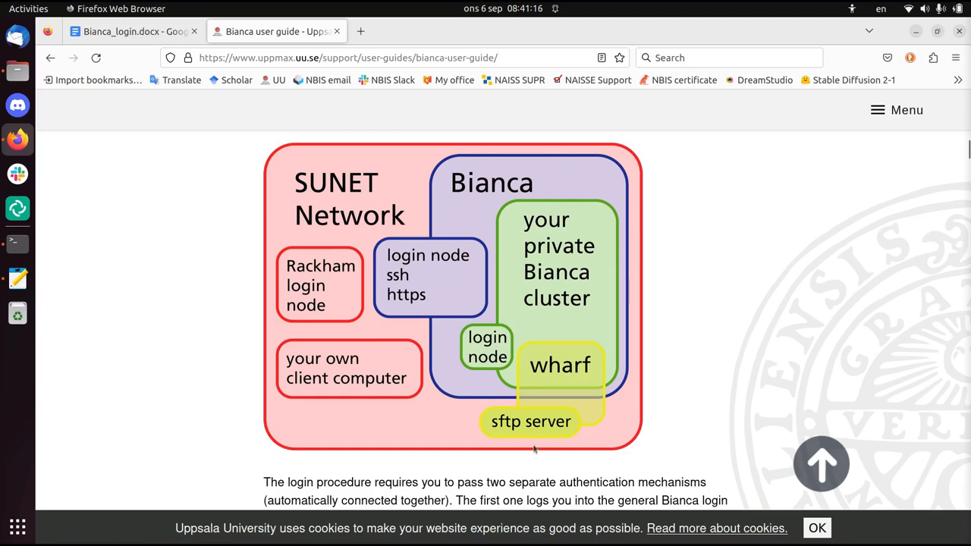
{"action": "mouse_move", "coordinate": [691, 246]}
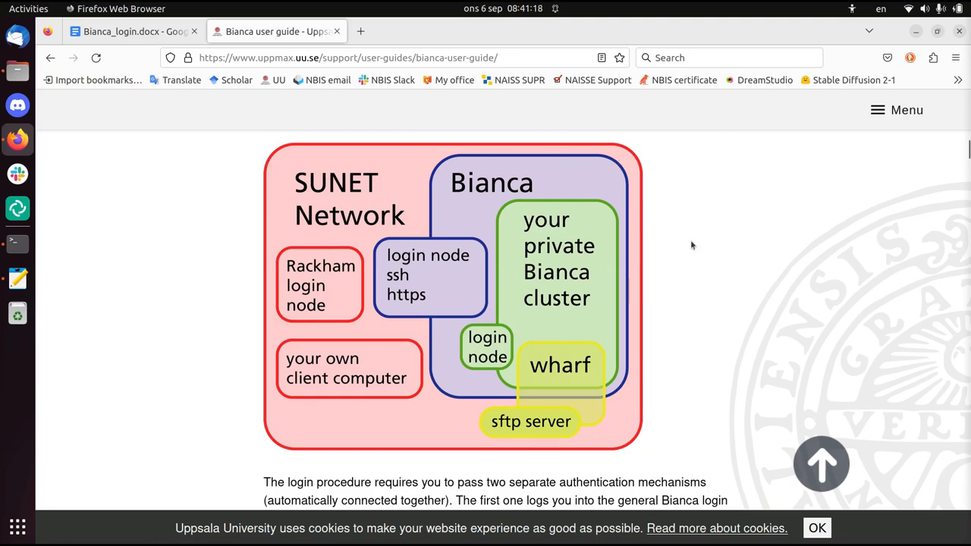
{"action": "mouse_move", "coordinate": [129, 282]}
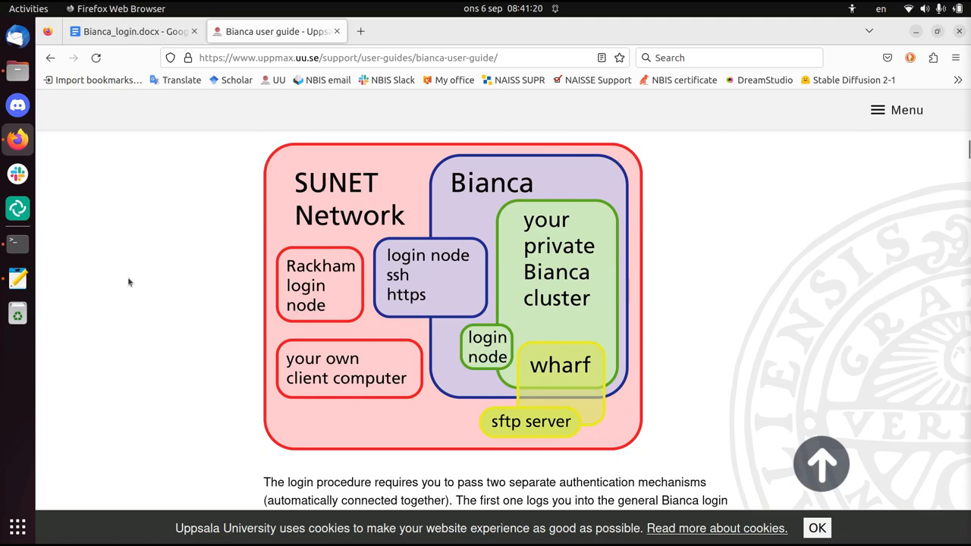
{"action": "mouse_move", "coordinate": [298, 246]}
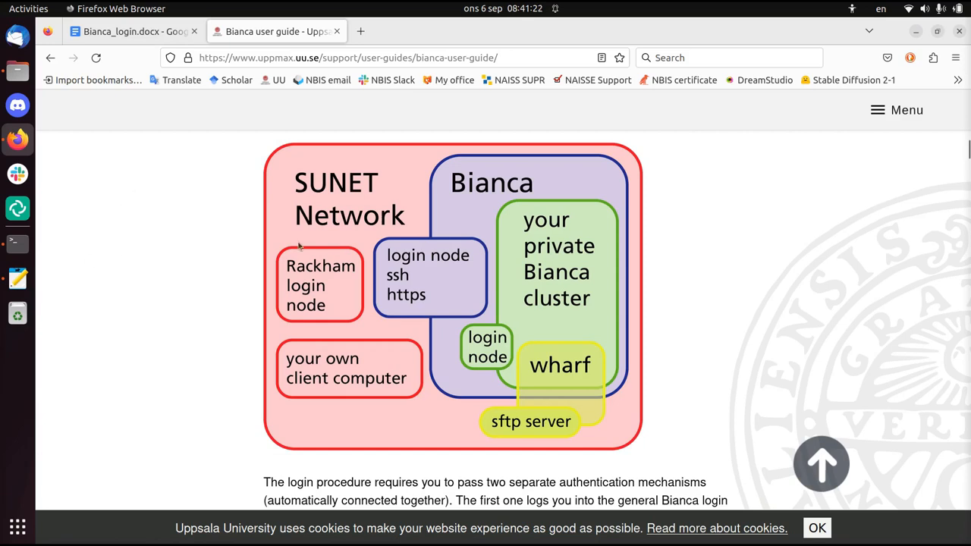
{"action": "mouse_move", "coordinate": [315, 267]}
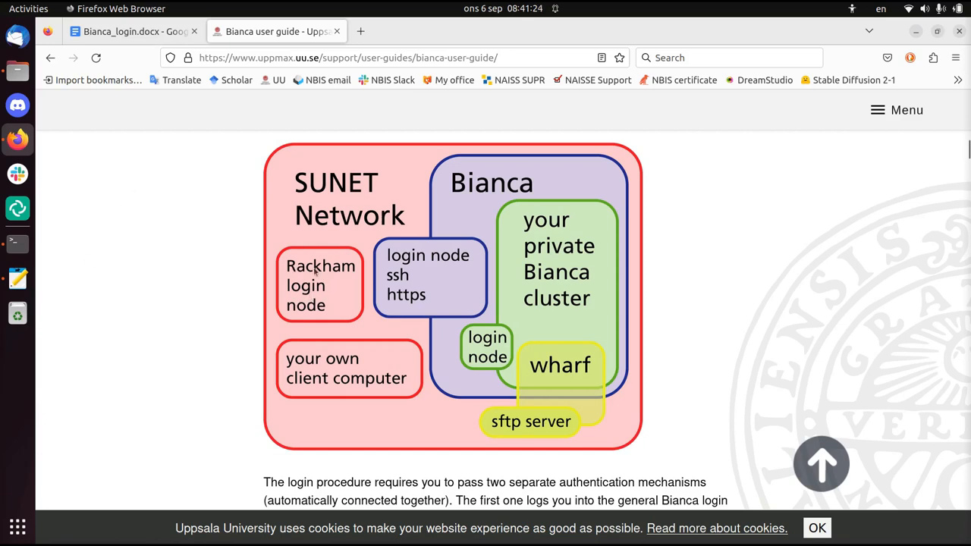
{"action": "mouse_move", "coordinate": [332, 296]}
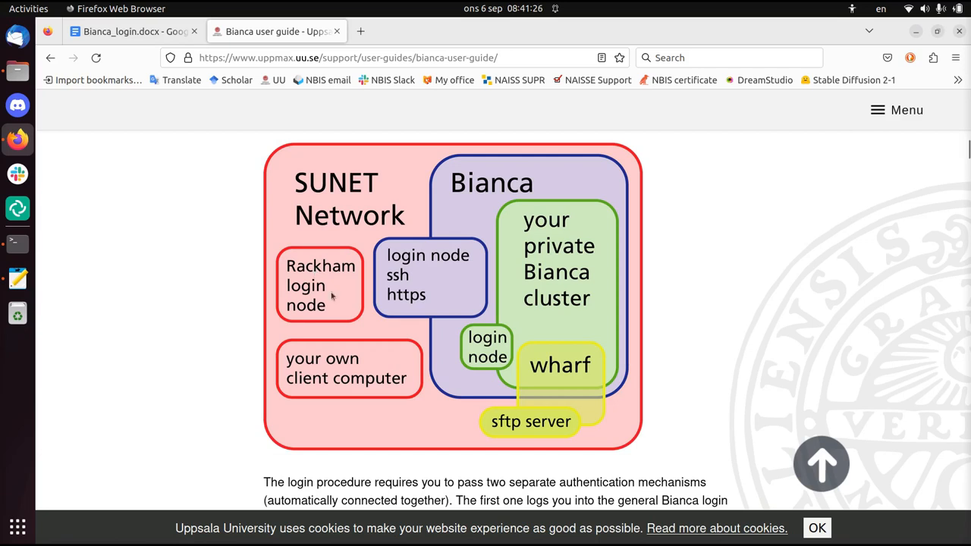
{"action": "mouse_move", "coordinate": [464, 299]}
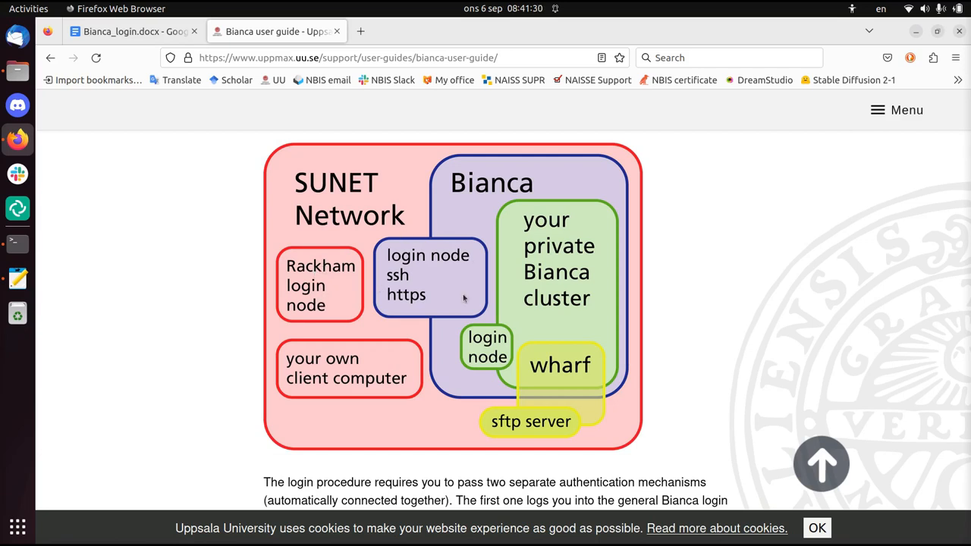
Read the guide's graphical login part and open the bianca.uppmax.uu.se address in a new tab
{"action": "scroll", "scroll_direction": "down", "scroll_amount": 3}
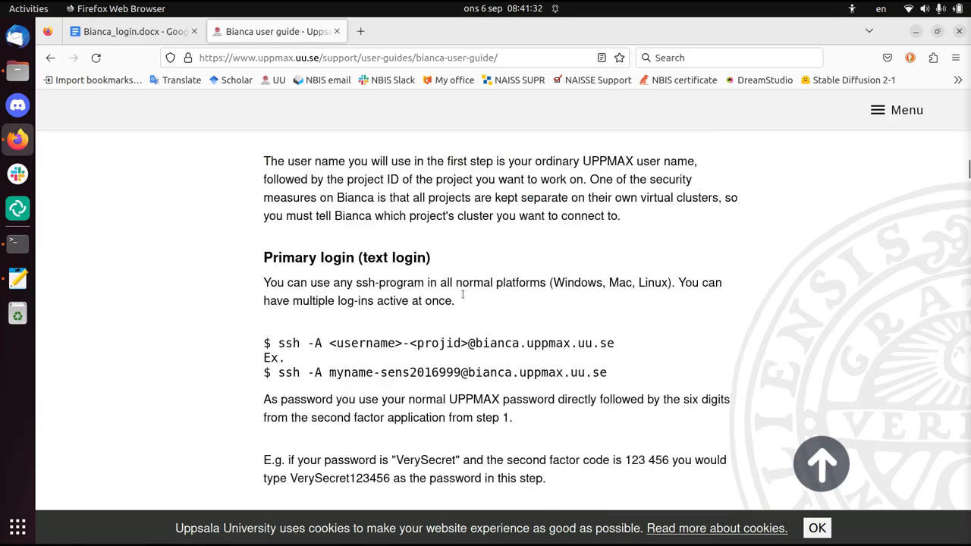
{"action": "scroll", "scroll_direction": "down", "scroll_amount": 3}
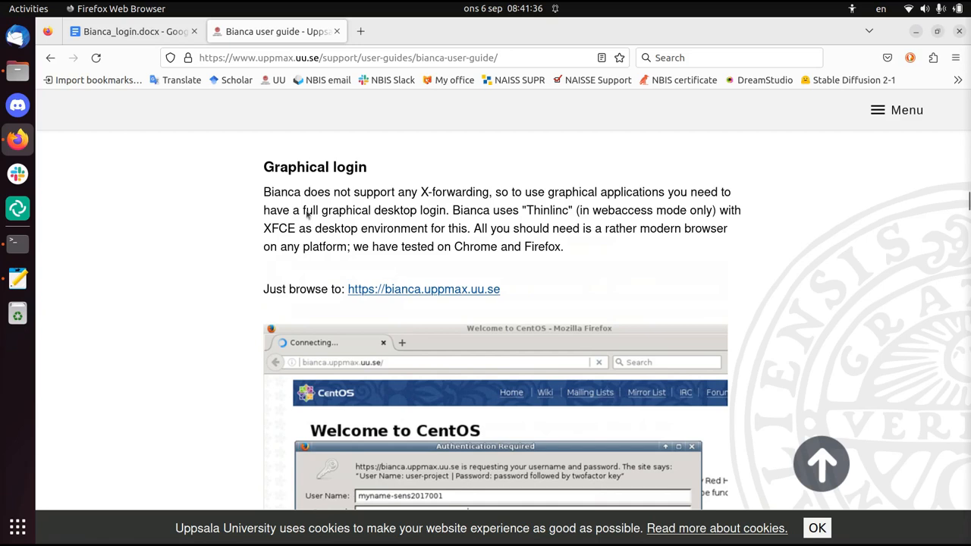
{"action": "scroll", "scroll_direction": "down", "scroll_amount": 3}
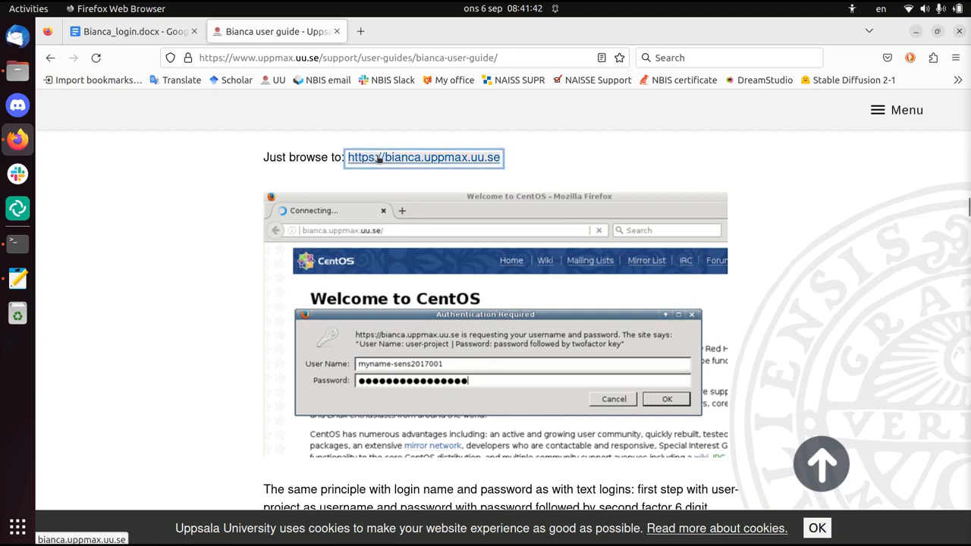
{"action": "left_click", "coordinate": [425, 156]}
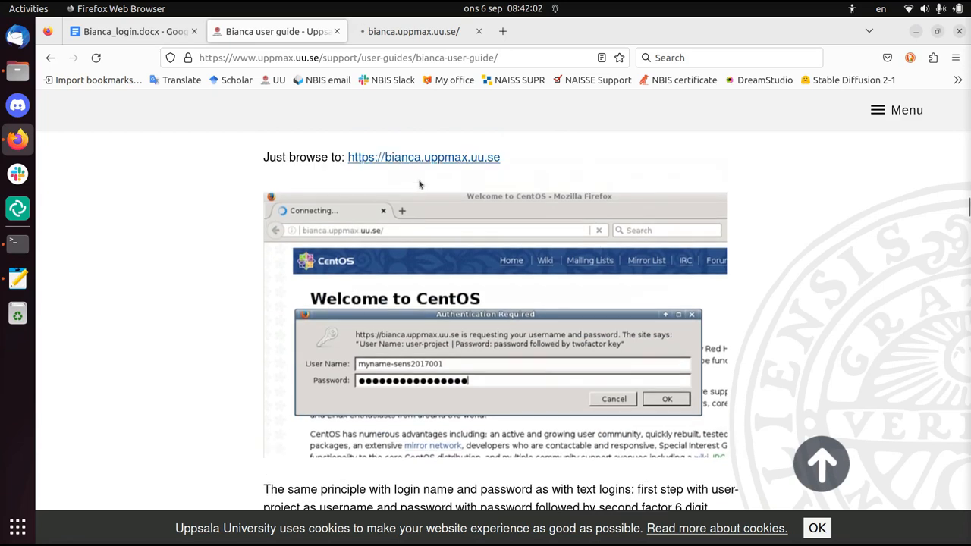
Scroll through the ThinLinc login screenshots to the end of the section
{"action": "scroll", "scroll_direction": "down", "scroll_amount": 3}
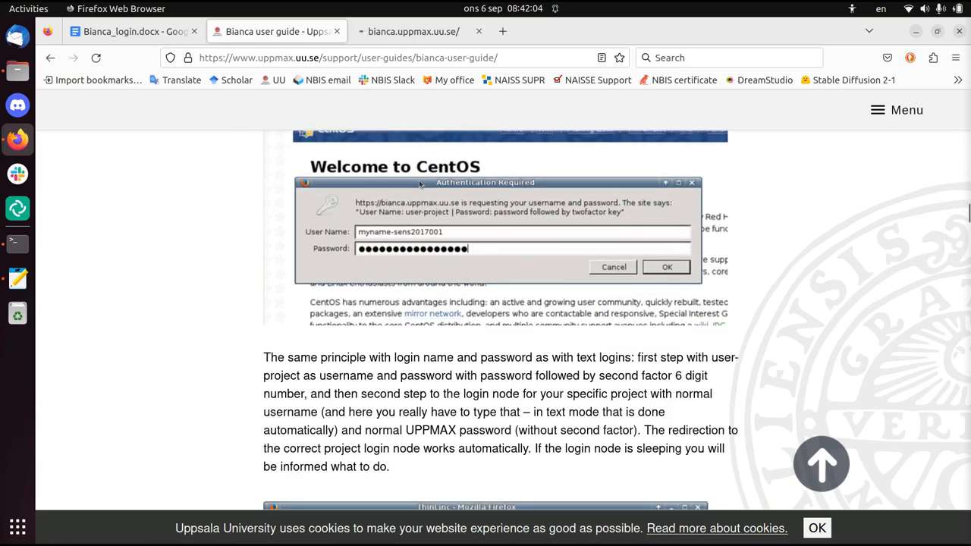
{"action": "left_click", "coordinate": [664, 267]}
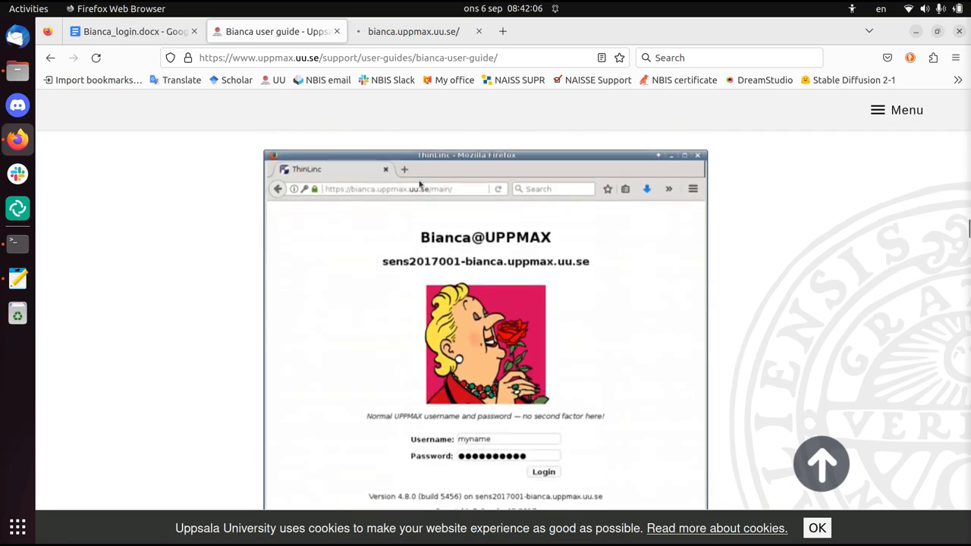
{"action": "scroll", "scroll_direction": "down", "scroll_amount": 3}
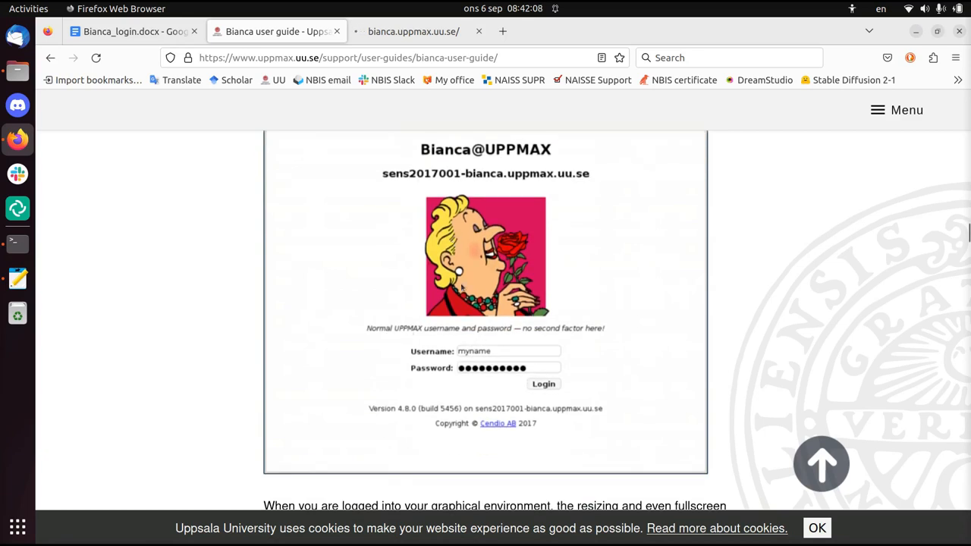
{"action": "mouse_move", "coordinate": [523, 255]}
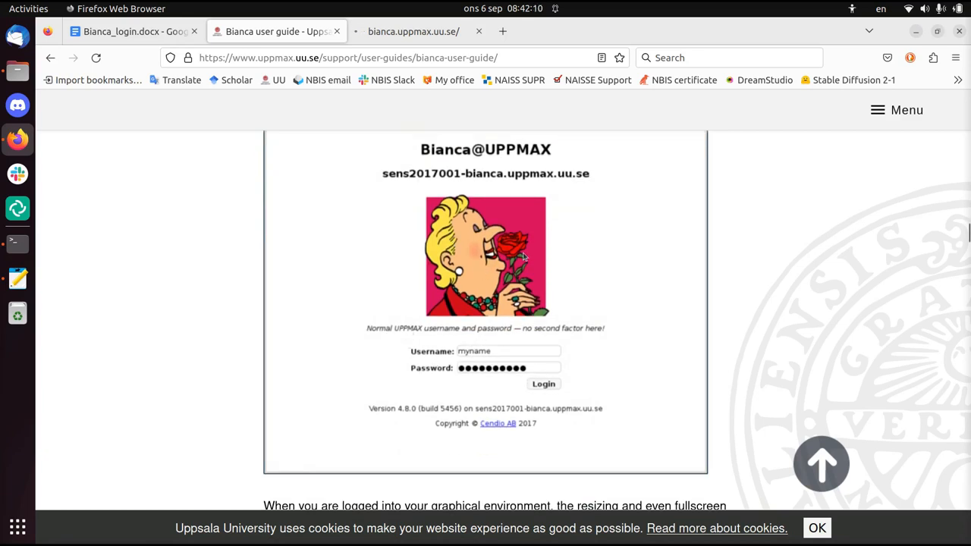
{"action": "scroll", "scroll_direction": "down", "scroll_amount": 3}
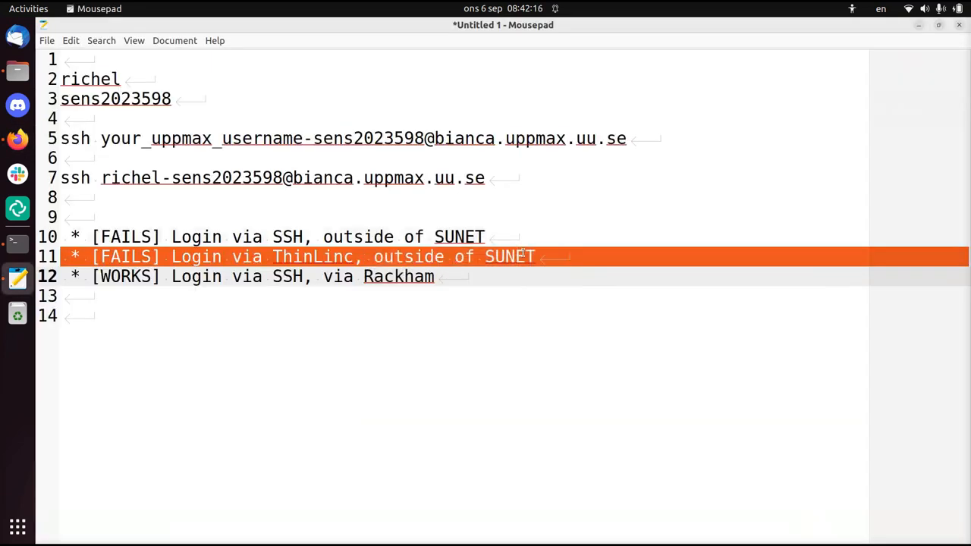
{"action": "left_click", "coordinate": [68, 276]}
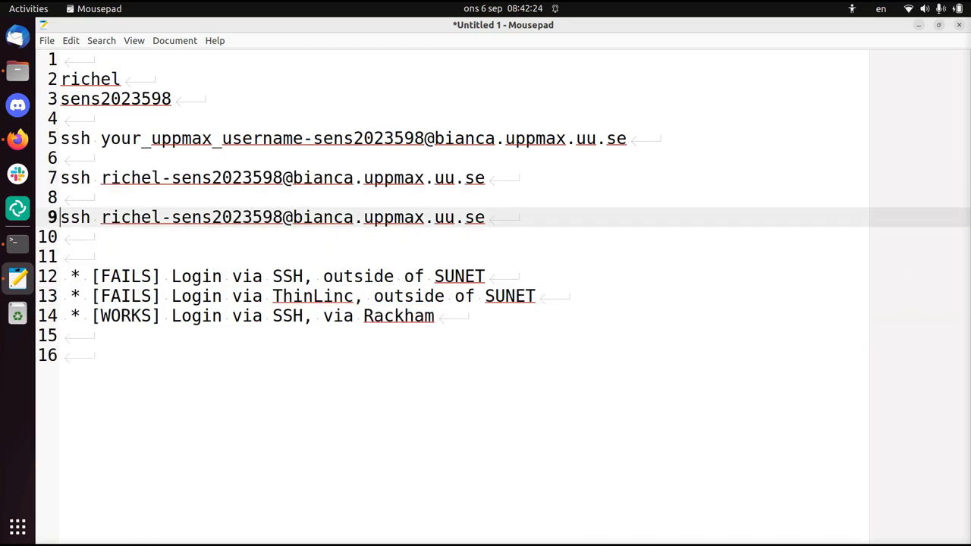
{"action": "left_click_drag", "start_coordinate": [162, 217], "coordinate": [282, 217]}
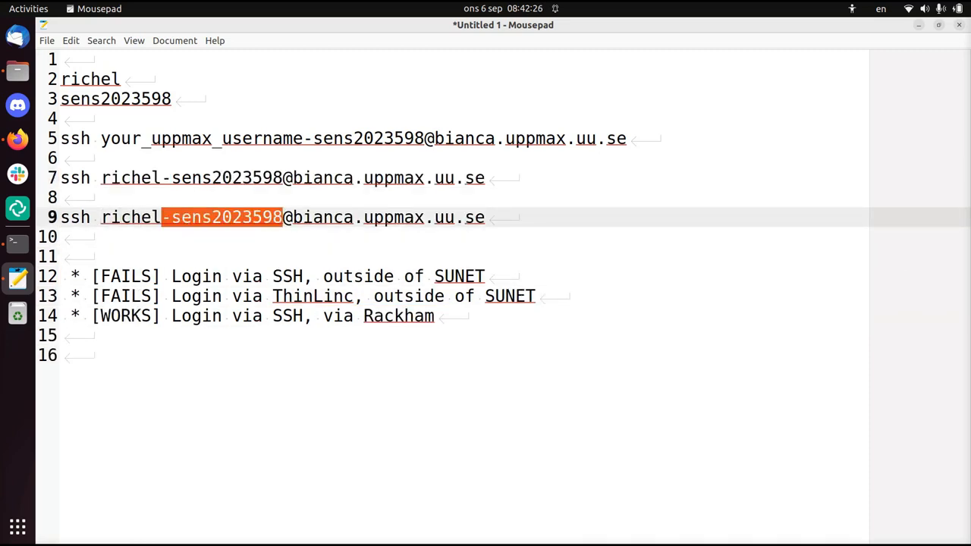
{"action": "type", "text": "@r"}
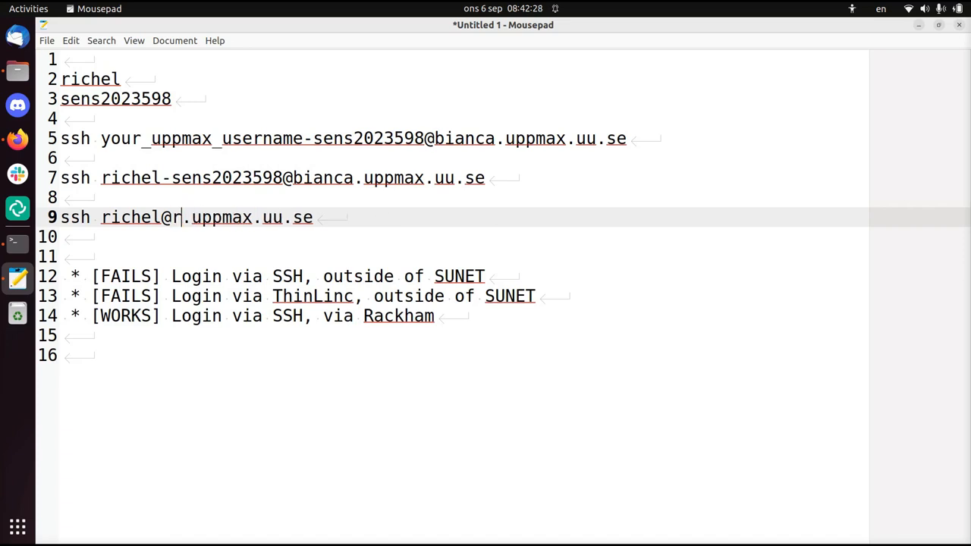
{"action": "type", "text": "ackham"}
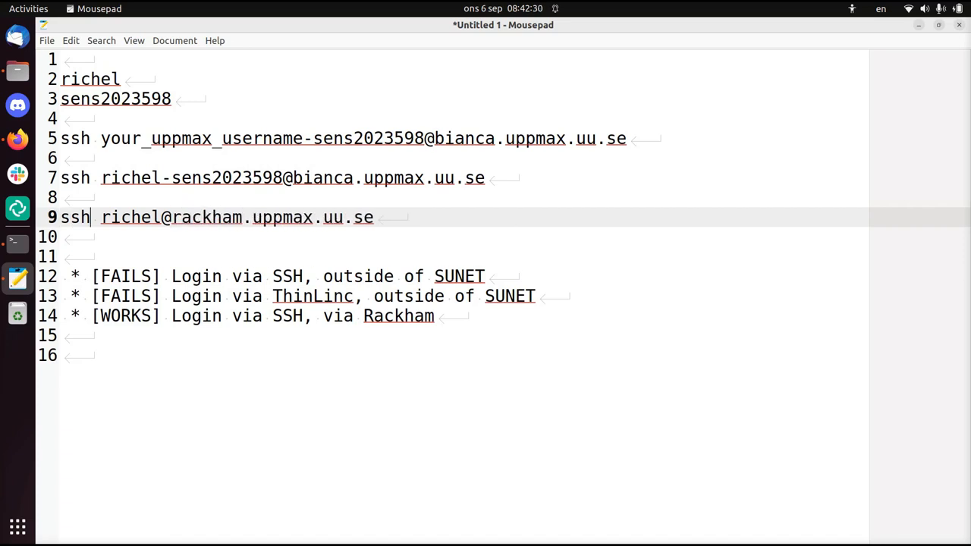
{"action": "type", "text": "-"}
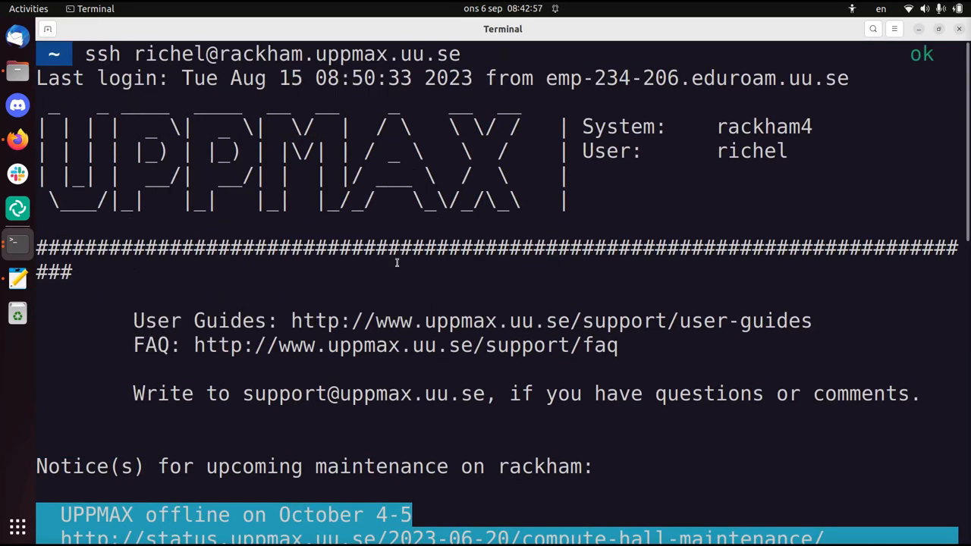
Log in to rackham.uppmax.uu.se and scroll past the welcome banner to the shell prompt
{"action": "double_click", "coordinate": [763, 128]}
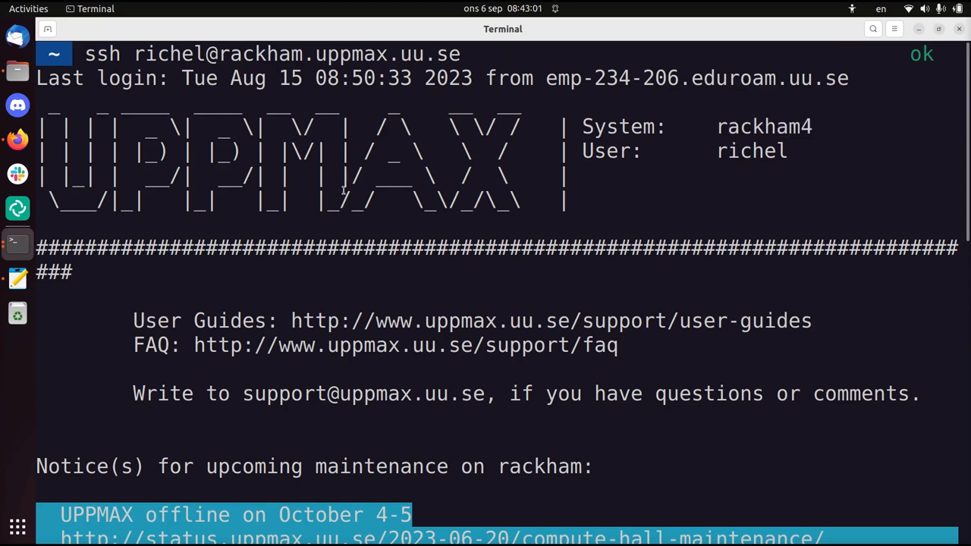
{"action": "scroll", "scroll_direction": "down", "scroll_amount": 3}
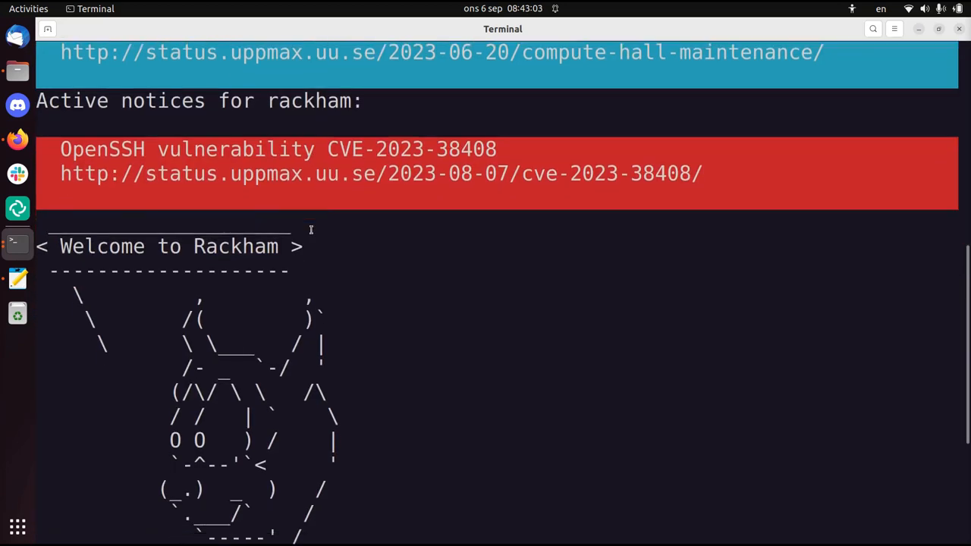
{"action": "scroll", "scroll_direction": "down", "scroll_amount": 3}
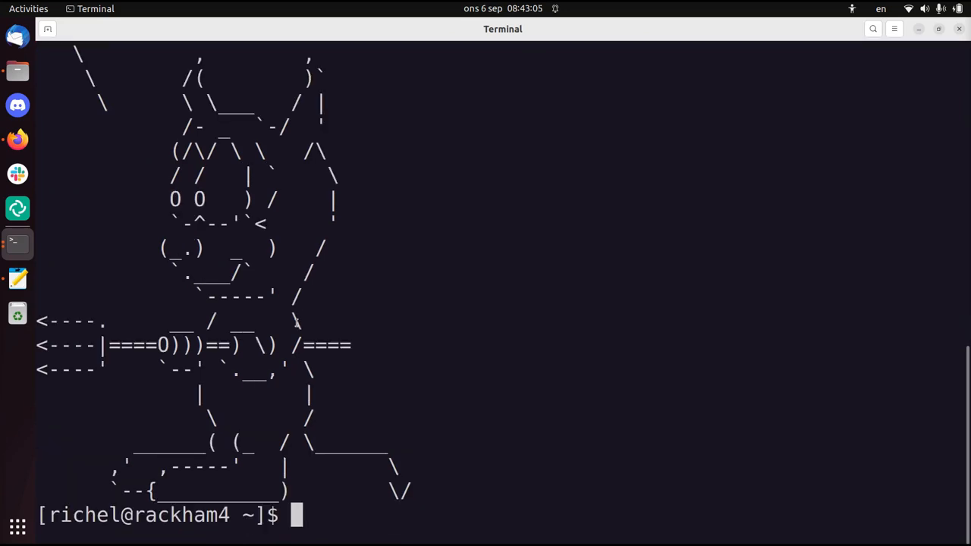
{"action": "left_click", "coordinate": [19, 139]}
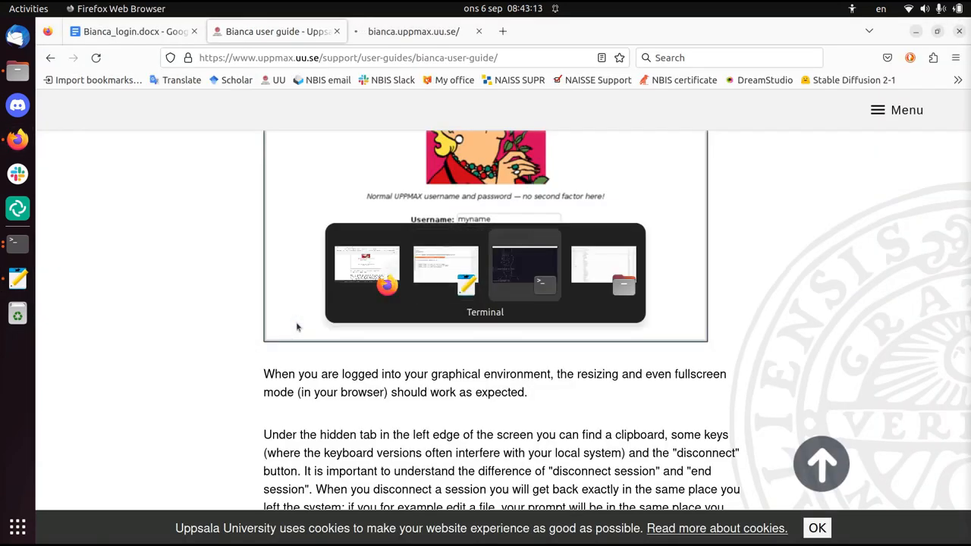
Bring up the Bianca_login.docx tab and read the steps for connecting from Rackham to Bianca
{"action": "left_click", "coordinate": [17, 243]}
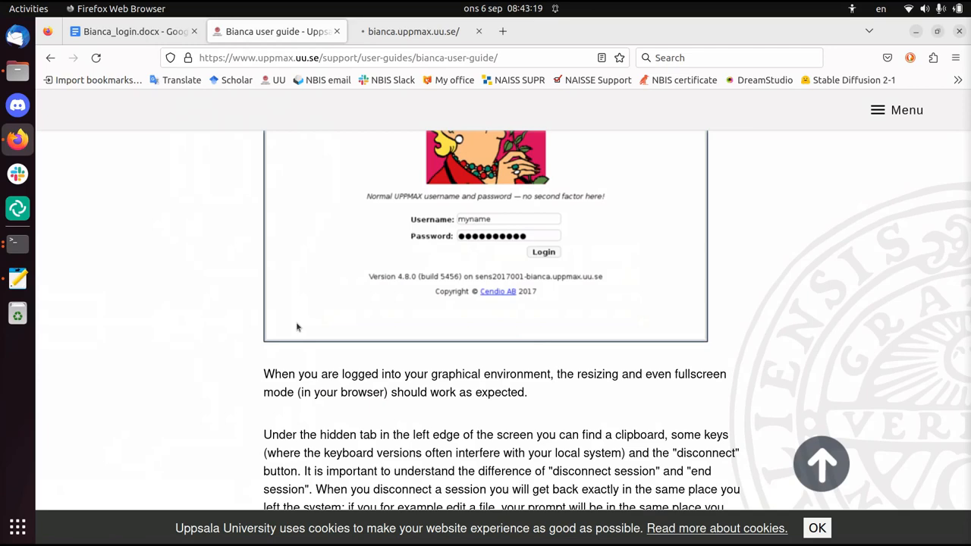
{"action": "left_click", "coordinate": [134, 31]}
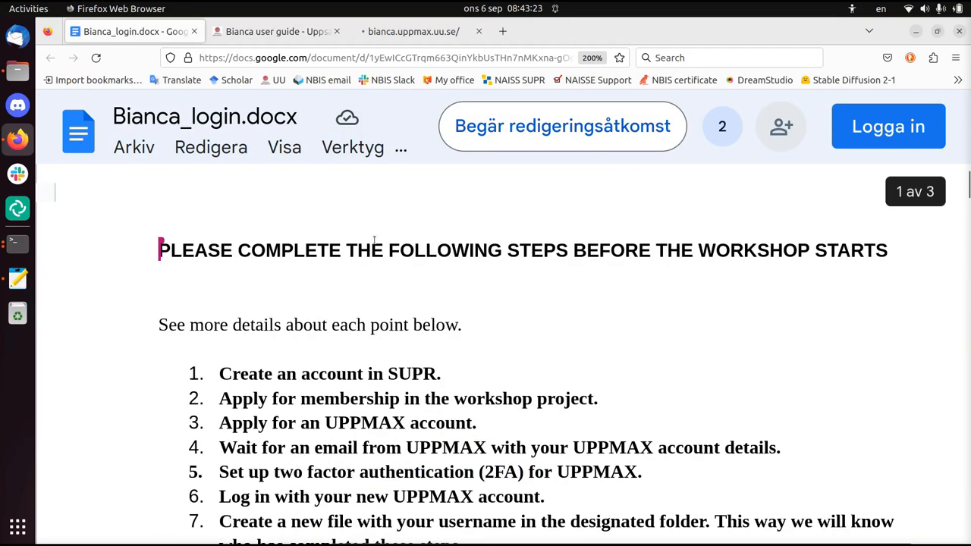
{"action": "scroll", "scroll_direction": "down", "scroll_amount": 3}
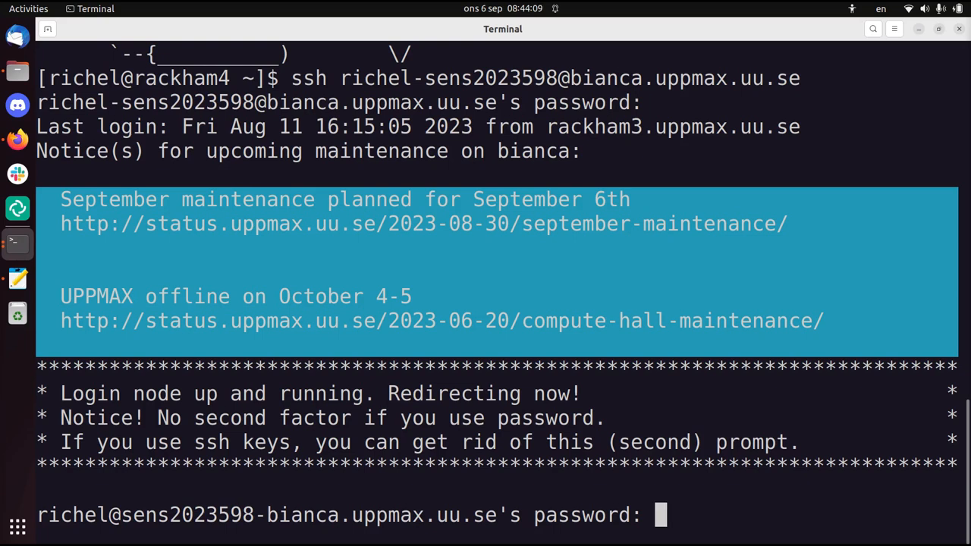
{"action": "mouse_move", "coordinate": [540, 406]}
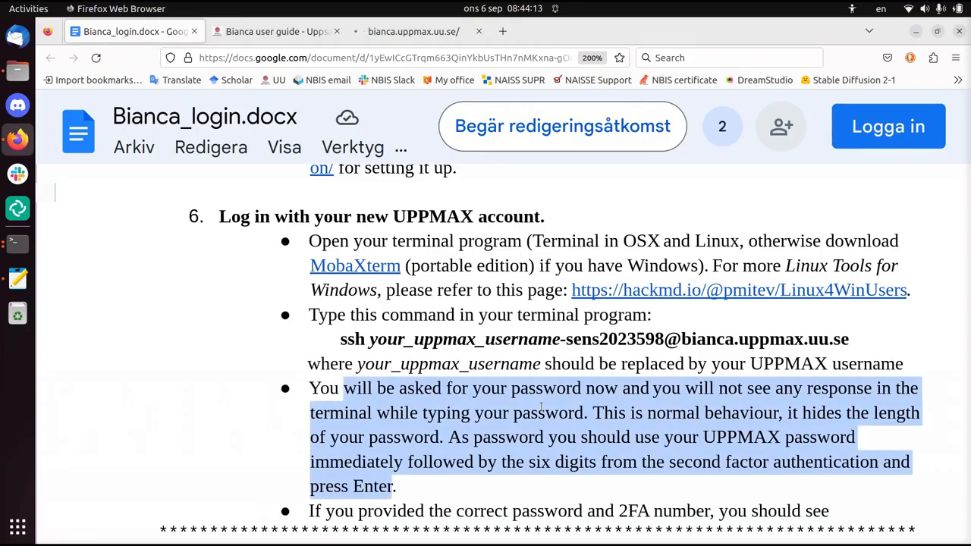
{"action": "scroll", "scroll_direction": "down", "scroll_amount": 3}
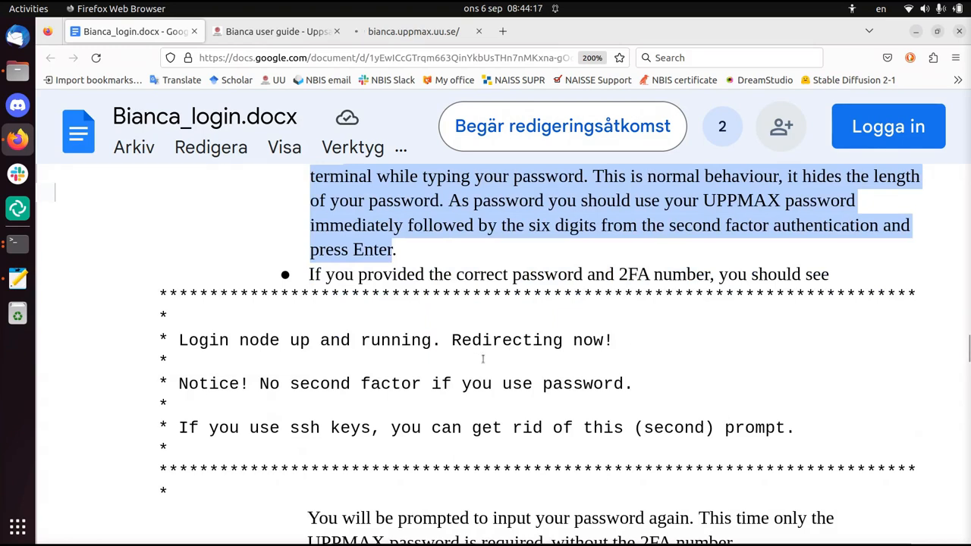
{"action": "scroll", "scroll_direction": "down", "scroll_amount": 3}
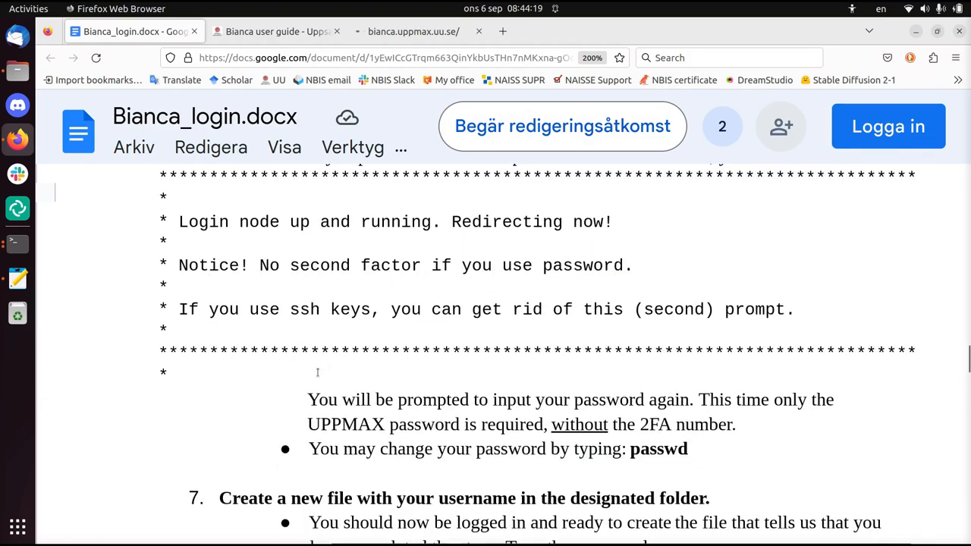
{"action": "left_click_drag", "start_coordinate": [307, 400], "coordinate": [766, 400]}
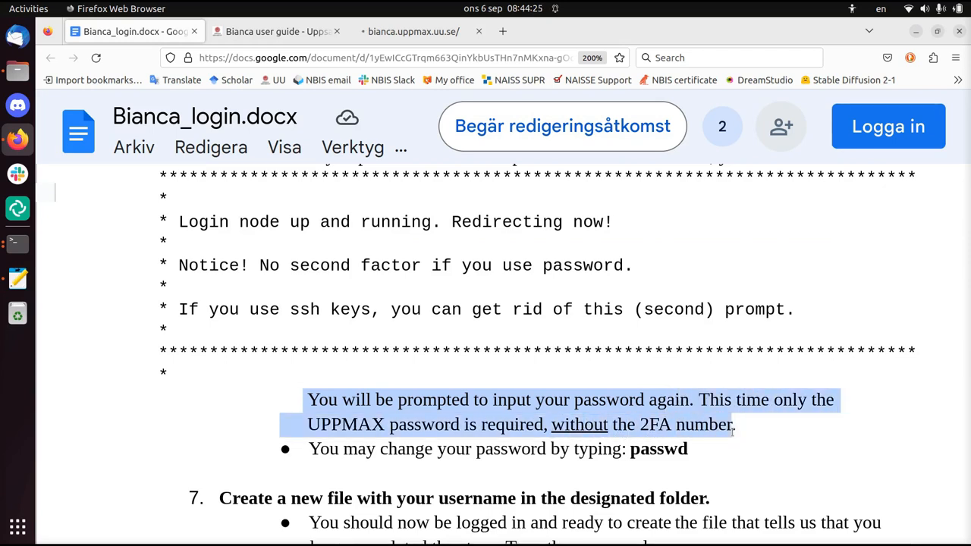
{"action": "left_click", "coordinate": [16, 243]}
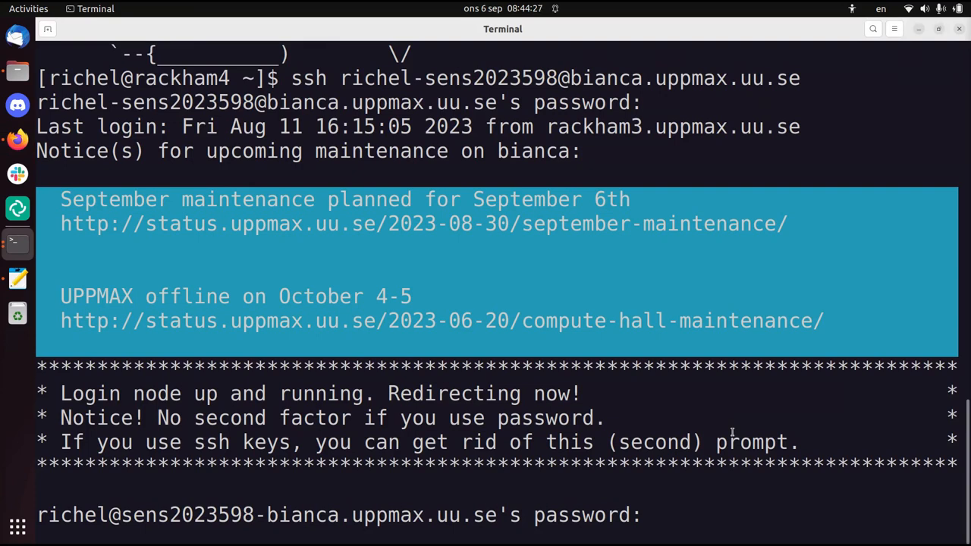
Answer the second Bianca password prompt, then scroll the guide to step 7 on the completion file
{"action": "left_click", "coordinate": [663, 516]}
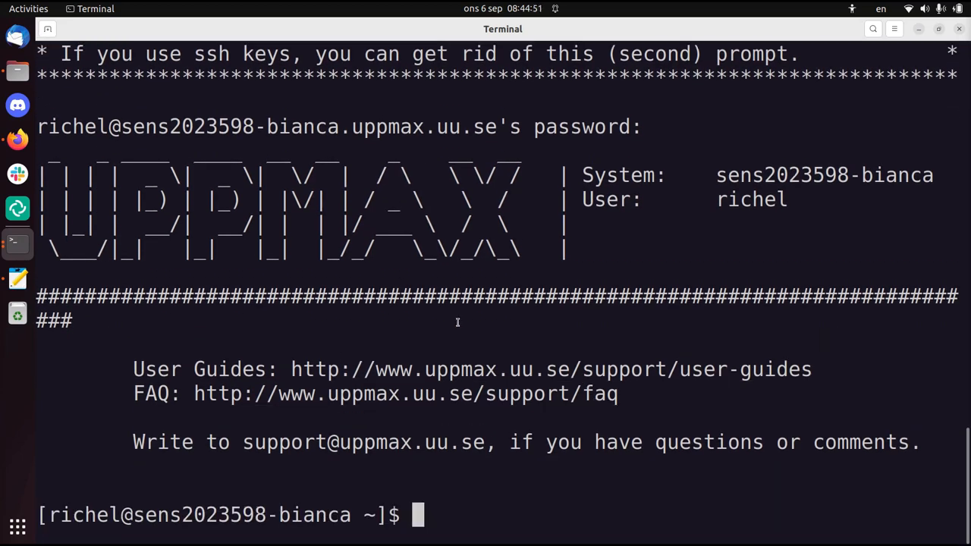
{"action": "type", "text": "l"}
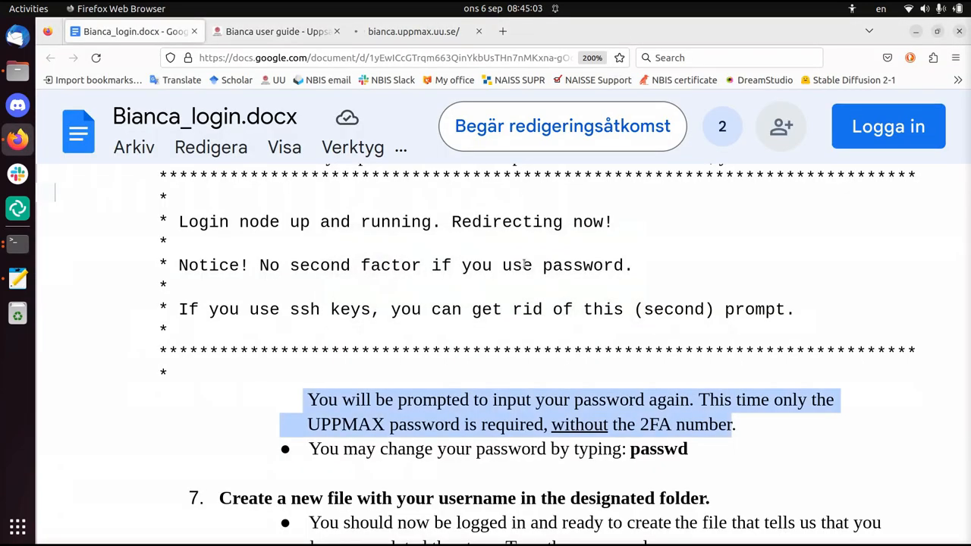
{"action": "scroll", "scroll_direction": "down", "scroll_amount": 3}
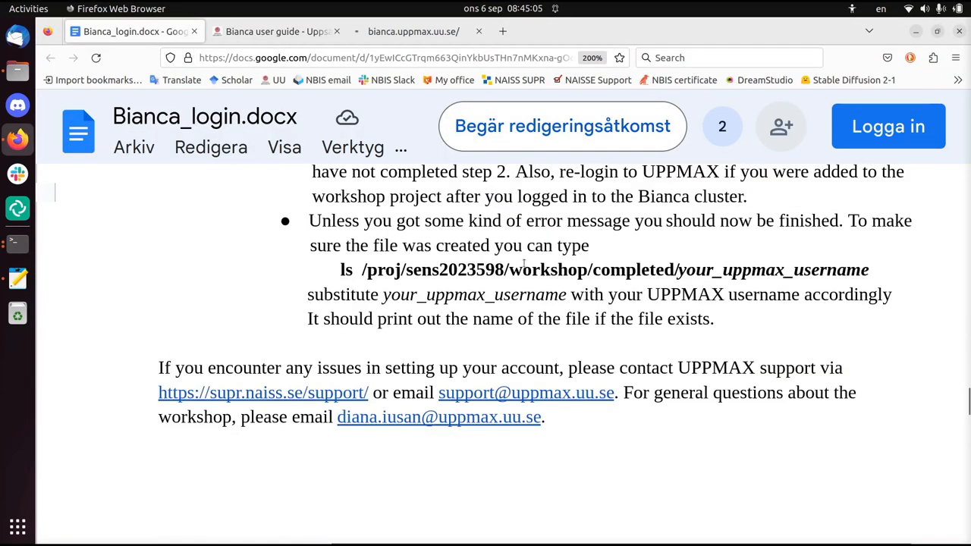